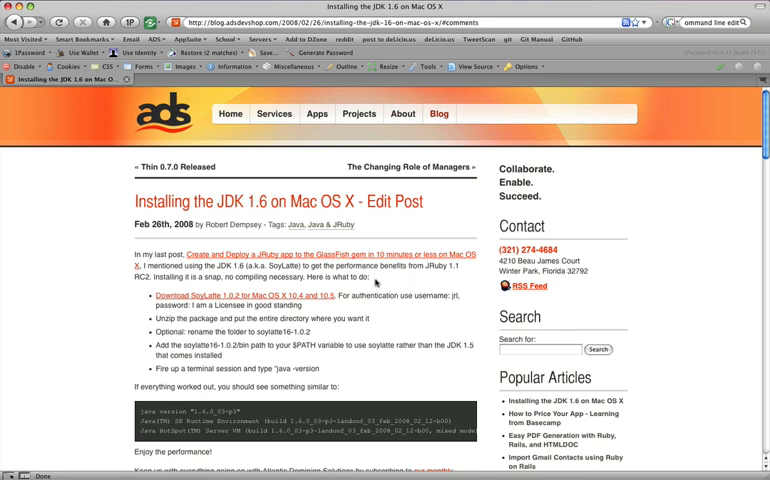
mouse_move(330, 296)
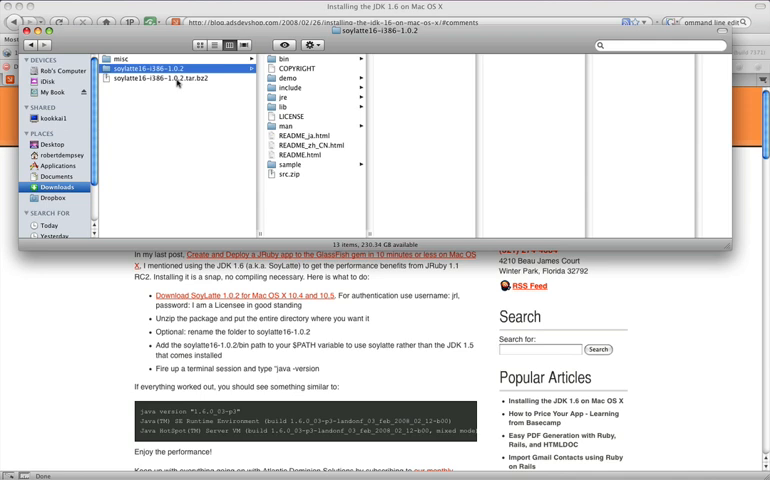
mouse_move(172, 110)
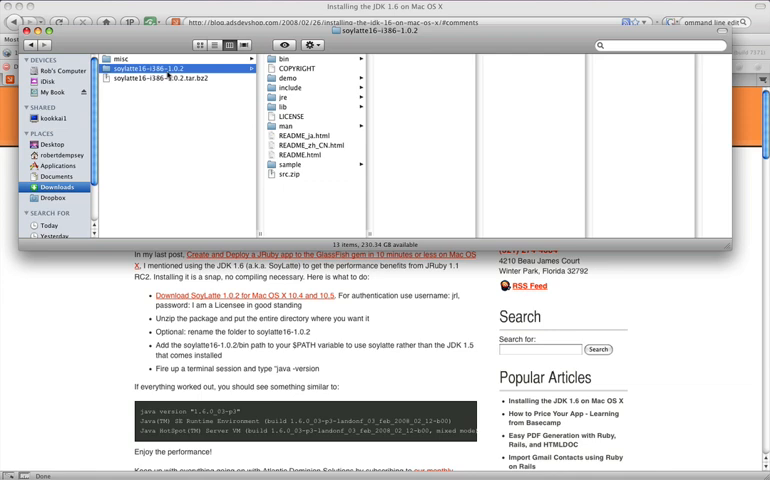
Show the soylatte16-i386-1.0.2 folder's contents and enter its bin subfolder in column view
click(164, 68)
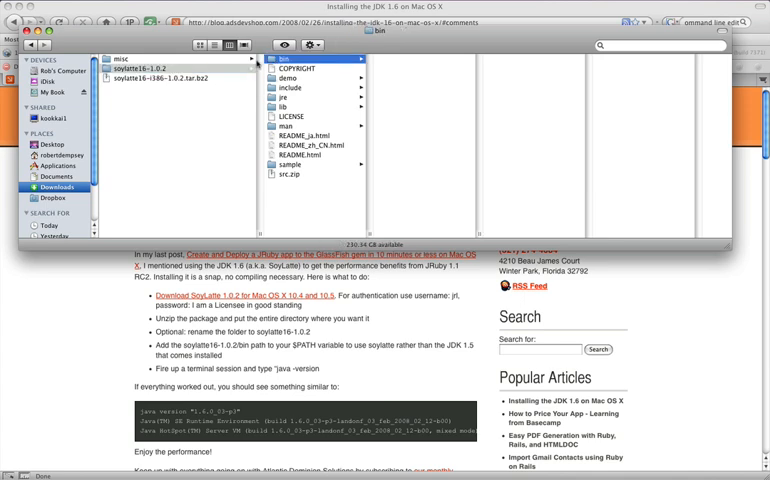
click(288, 56)
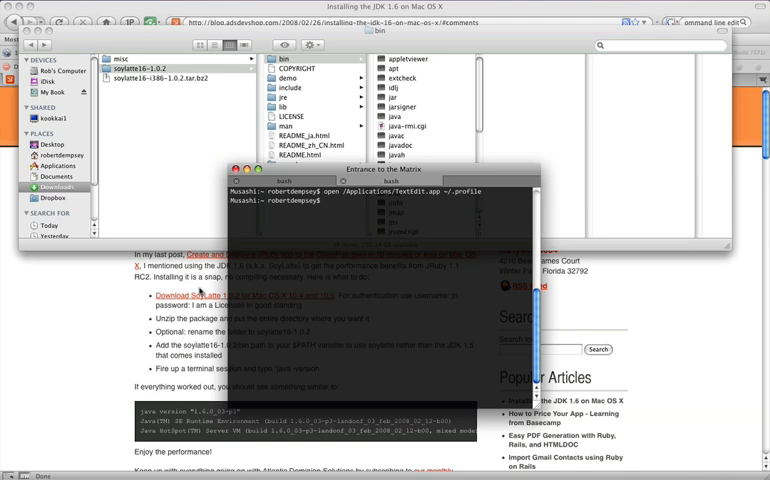
Run echo $PATH to print the current PATH value
text(echo $PATH)
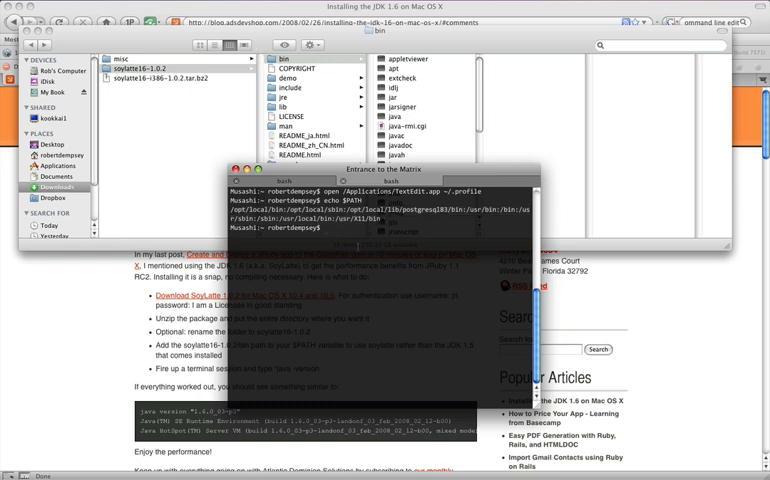
text(echo $PATH)
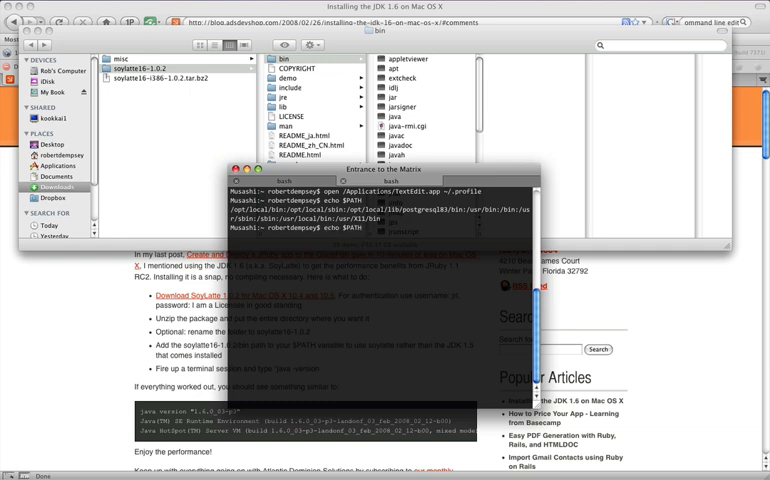
Run open /Applications/TextEdit.app ~/.profile to edit the shell profile in TextEdit
text(open /Applications/TextEdit.app ~/.profile)
text(ls)
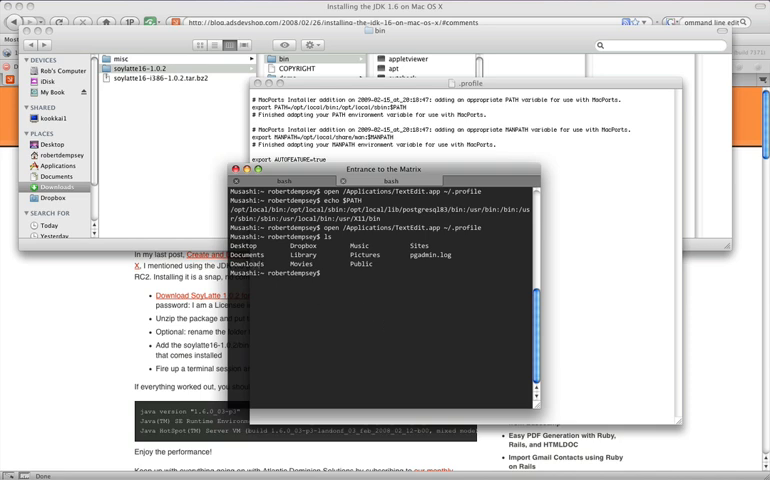
Change into the Downloads folder where the SoyLatte archive and folder sit
text(cd do)
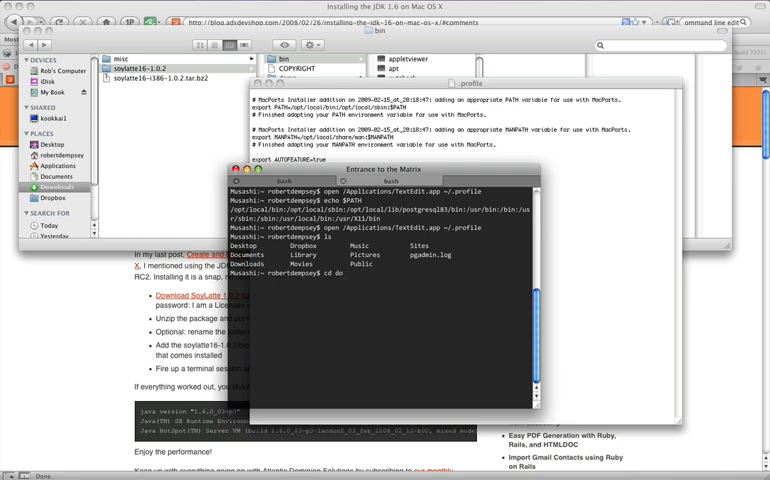
text(Downloads/)
text(ls)
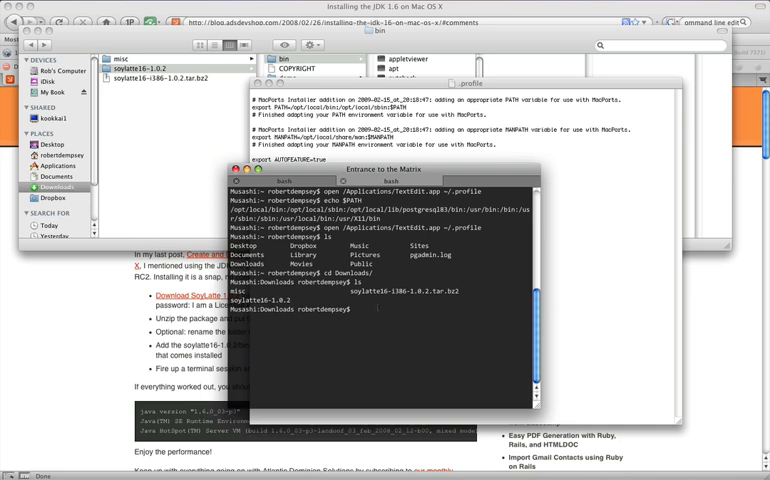
Enter the soylatte16-i386-1.0.2 folder and print its full path with pwd
text(cd soylatte16-1.0.2/)
text(cd bin/)
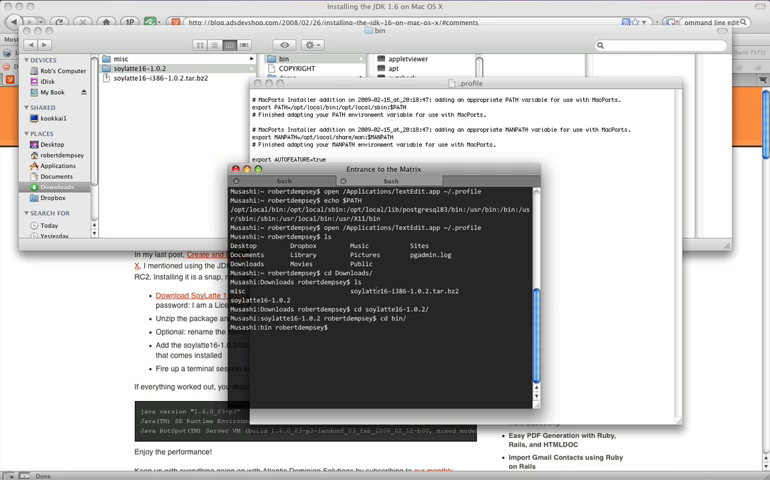
text(pwd)
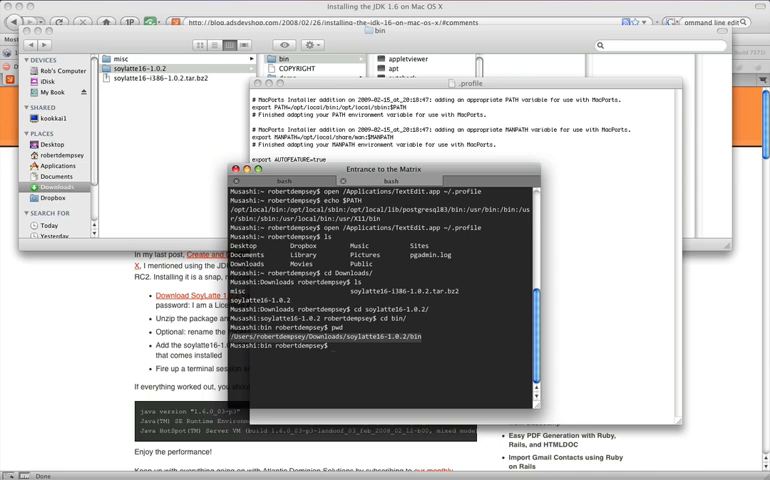
Copy the printed SoyLatte folder path for the new export PATH line
right_click(380, 336)
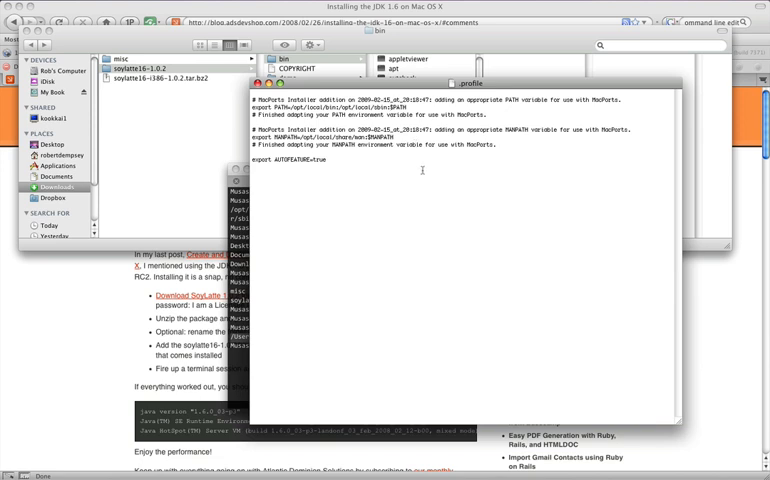
mouse_move(422, 170)
text(/Users/robertdempsey/Downloads/soylatte16-1.0.2/bin:)
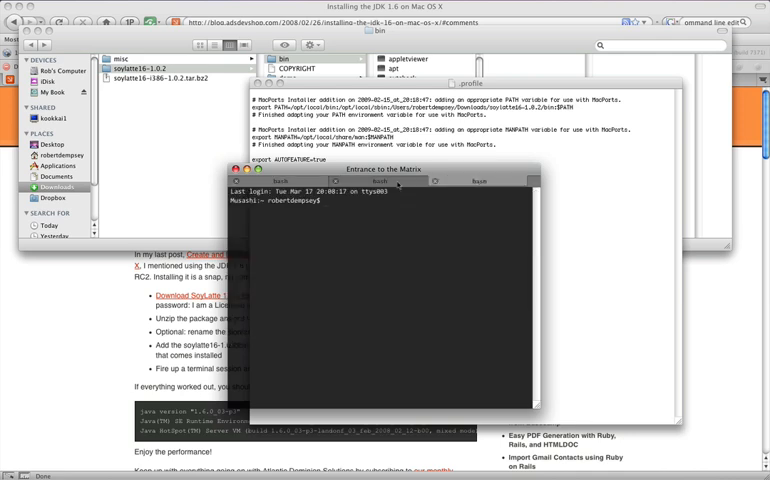
Print the updated PATH in the new session and begin the java -version check
text(echo)
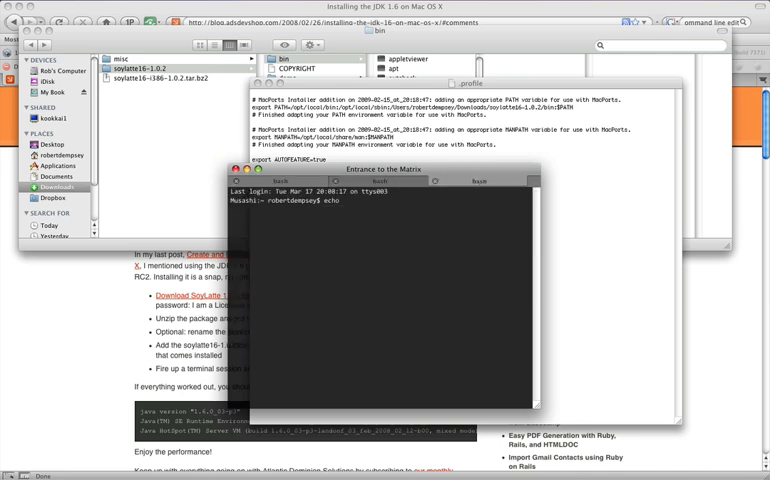
key(Return)
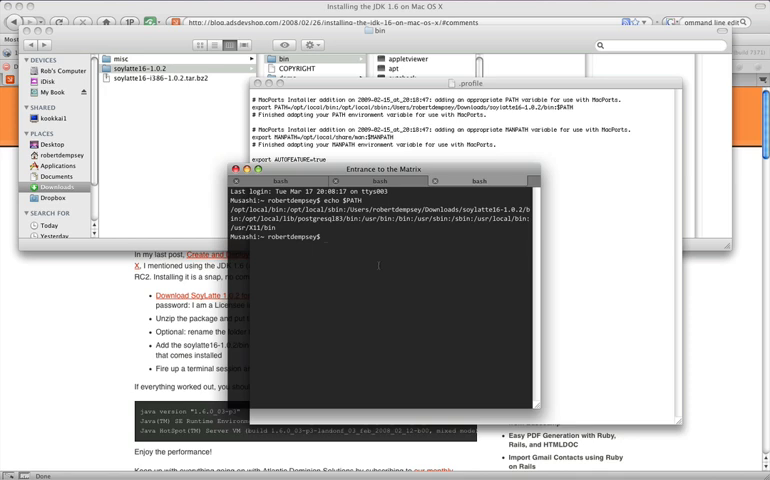
text(java -)
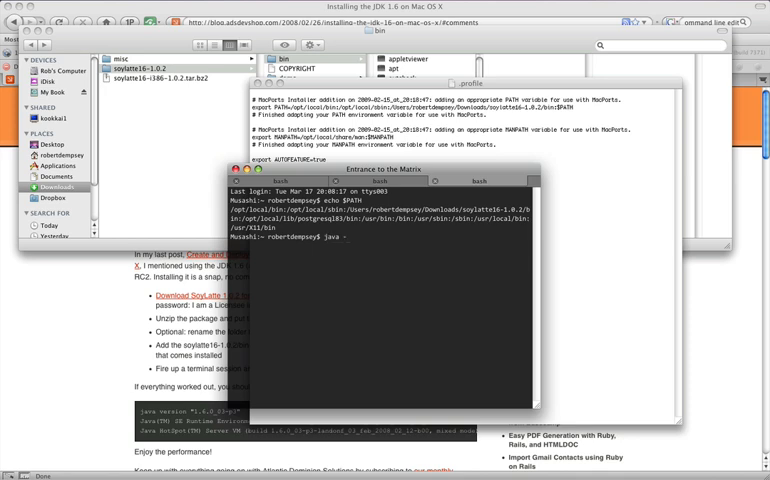